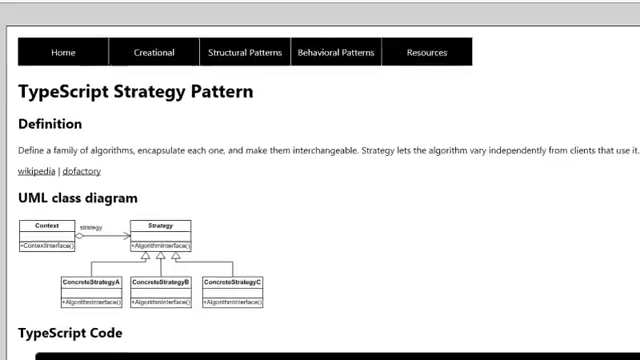
{"action": "scroll", "scroll_direction": "down", "scroll_amount": 3}
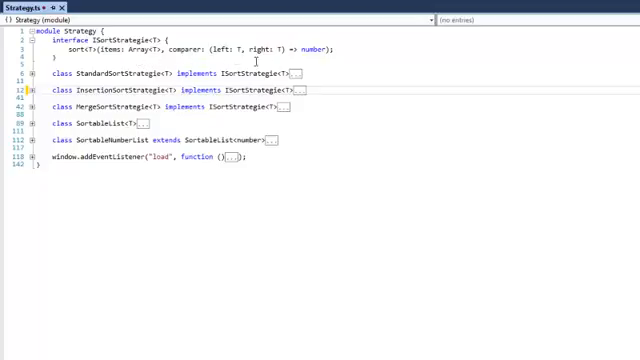
{"action": "mouse_move", "coordinate": [400, 128]}
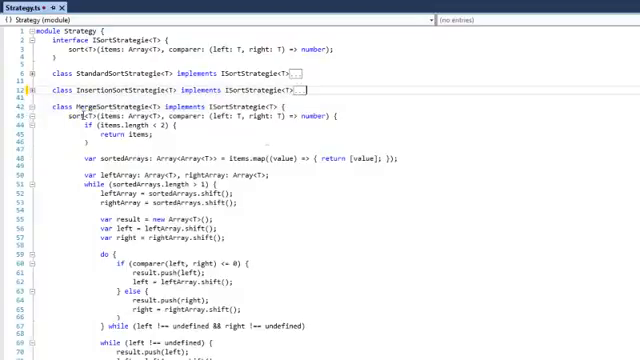
{"action": "scroll", "scroll_direction": "down", "scroll_amount": 3}
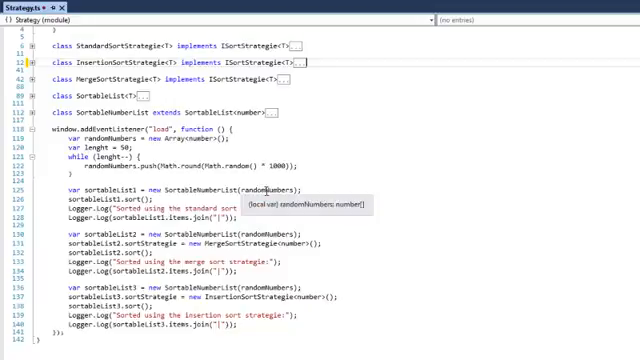
{"action": "mouse_move", "coordinate": [450, 160]}
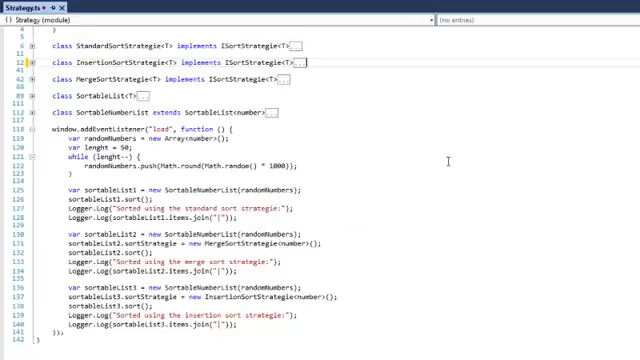